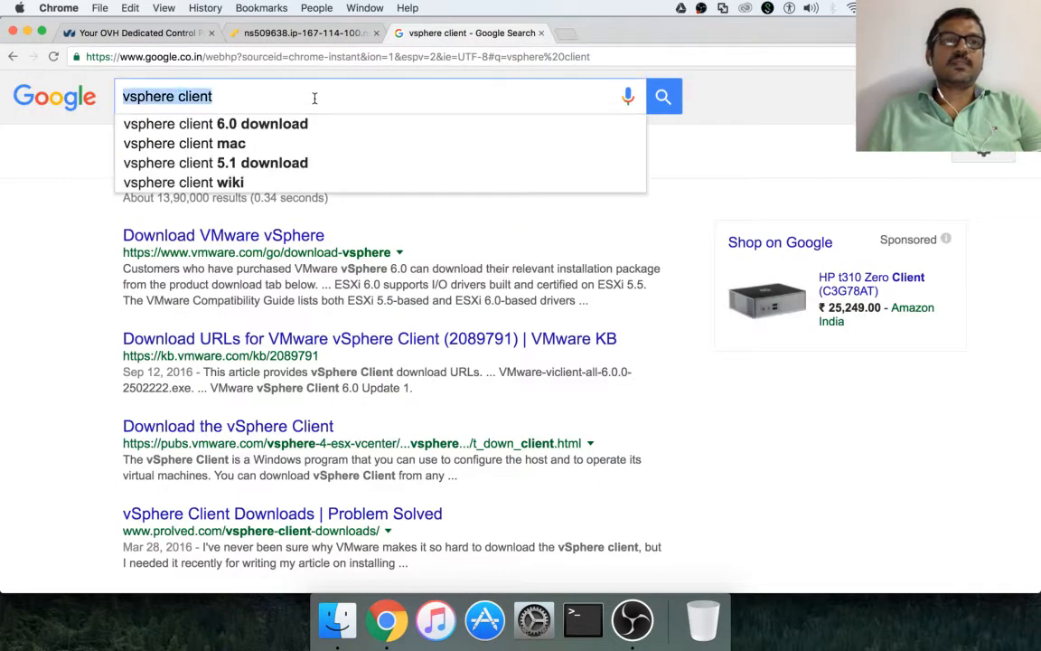
- Search Google for 'vmware esxi', 'microsoft hyper-v', then 'oracle virtual manager'
type("vmware esi")
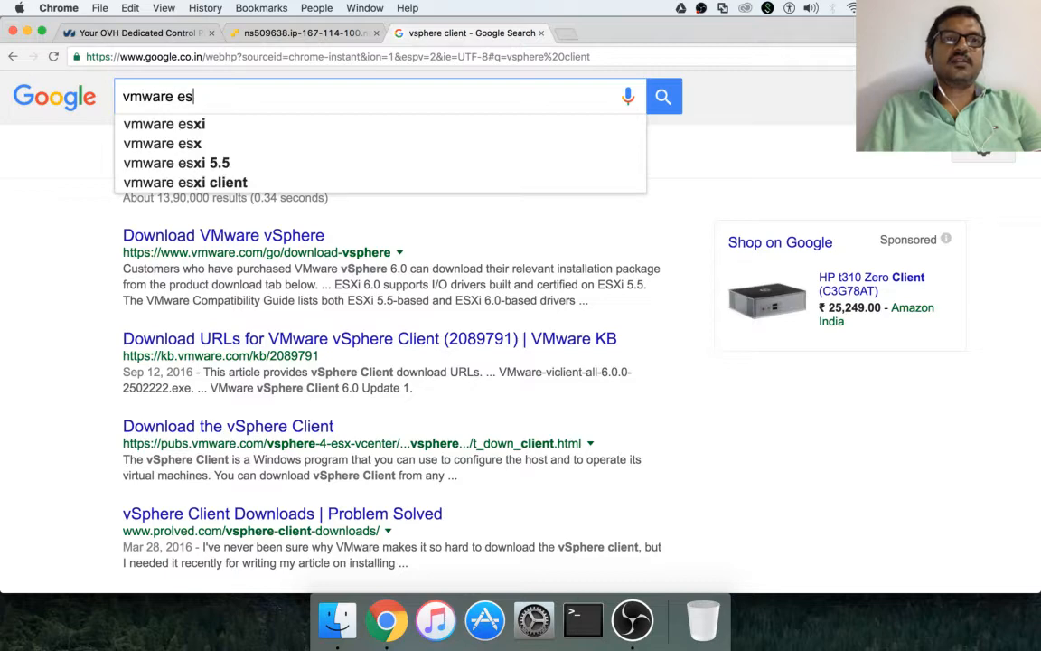
type("xi")
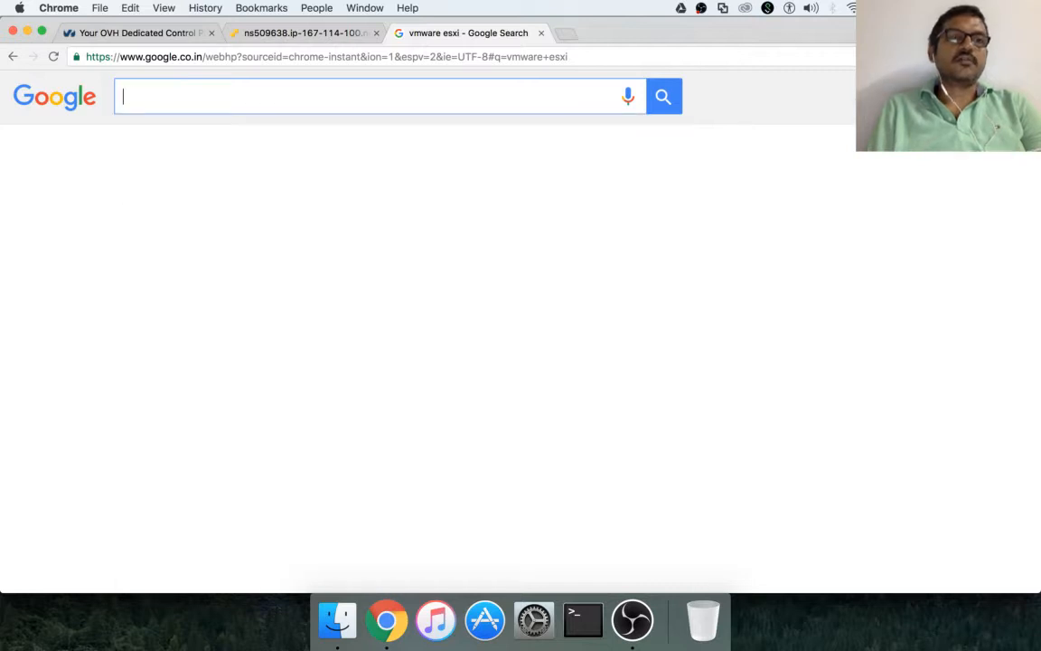
type("microsoft h")
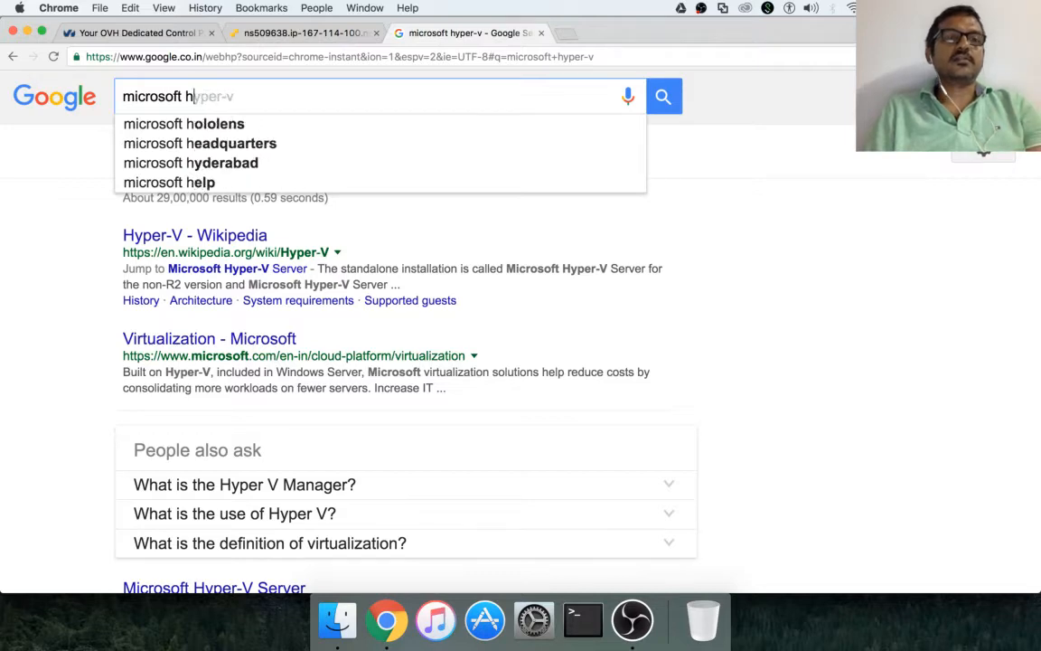
type("o")
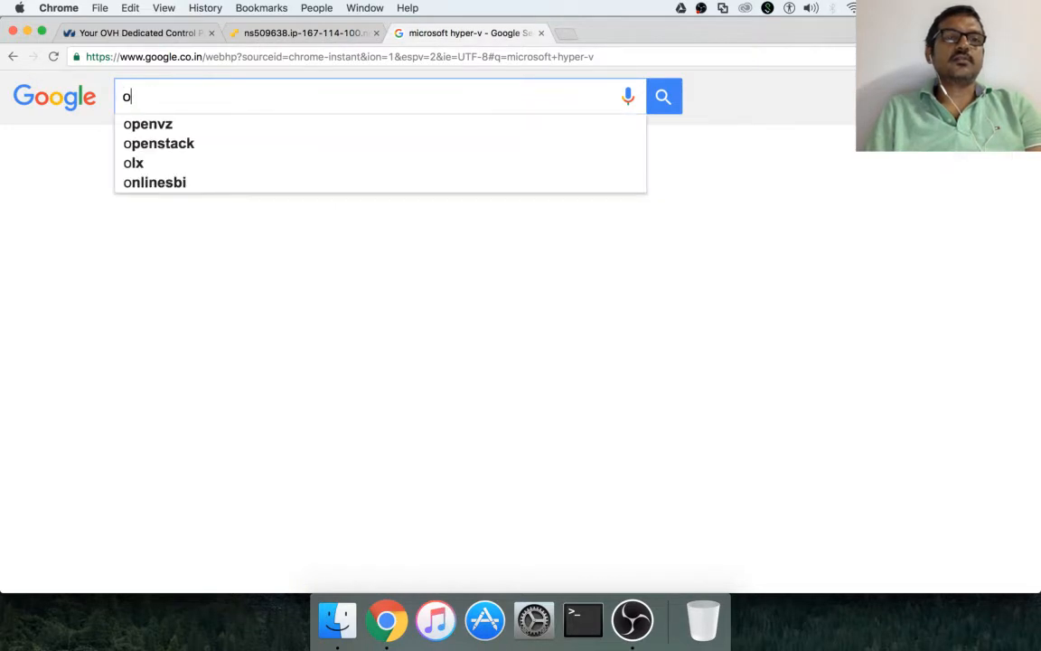
type("racle virtual manager")
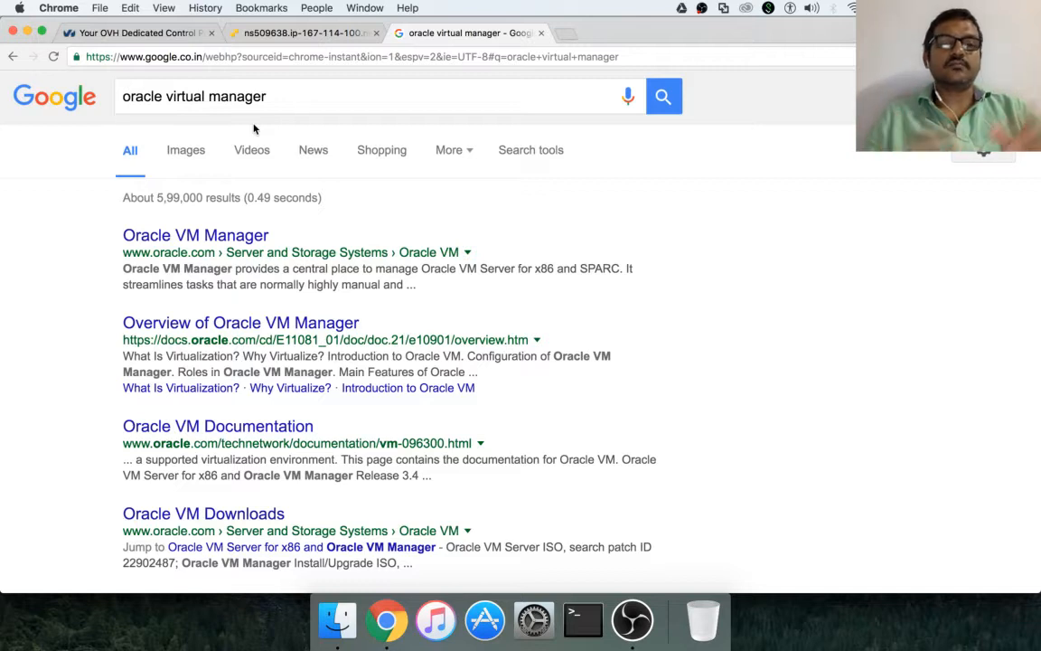
mouse_move(561, 590)
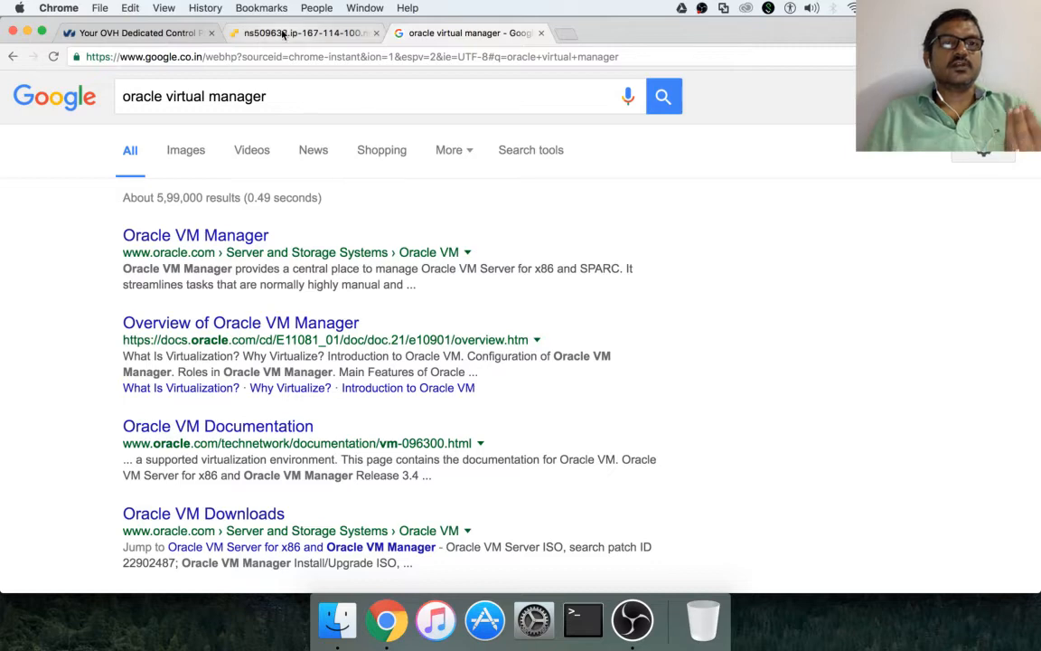
- Return to the 'Your OVH Dedicated Control Panel' tab showing ns523126's dashboard
left_click(135, 33)
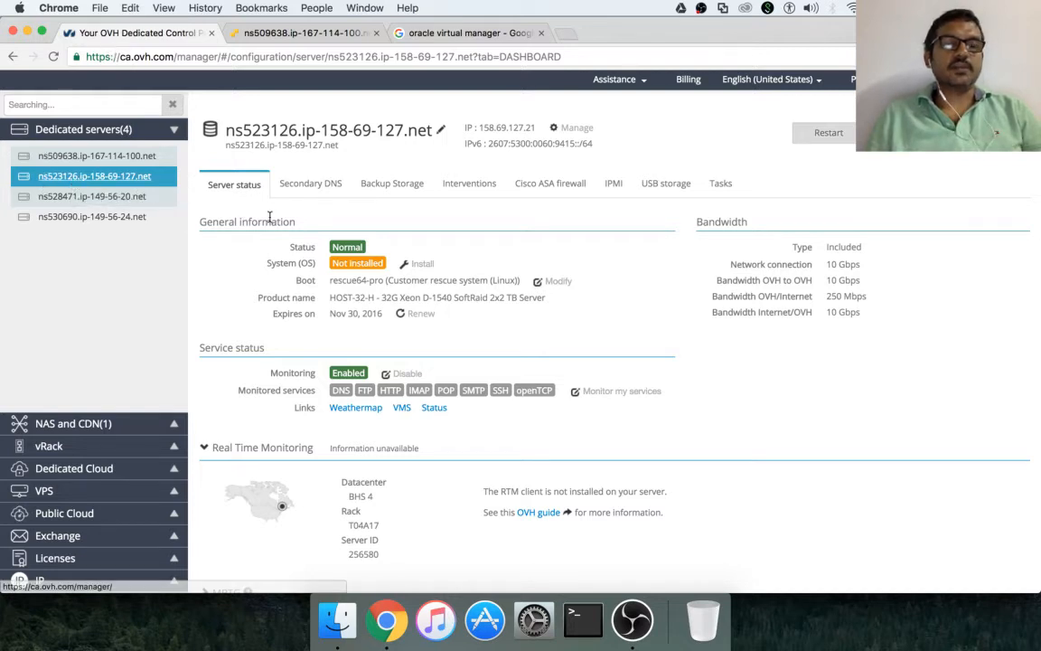
mouse_move(310, 281)
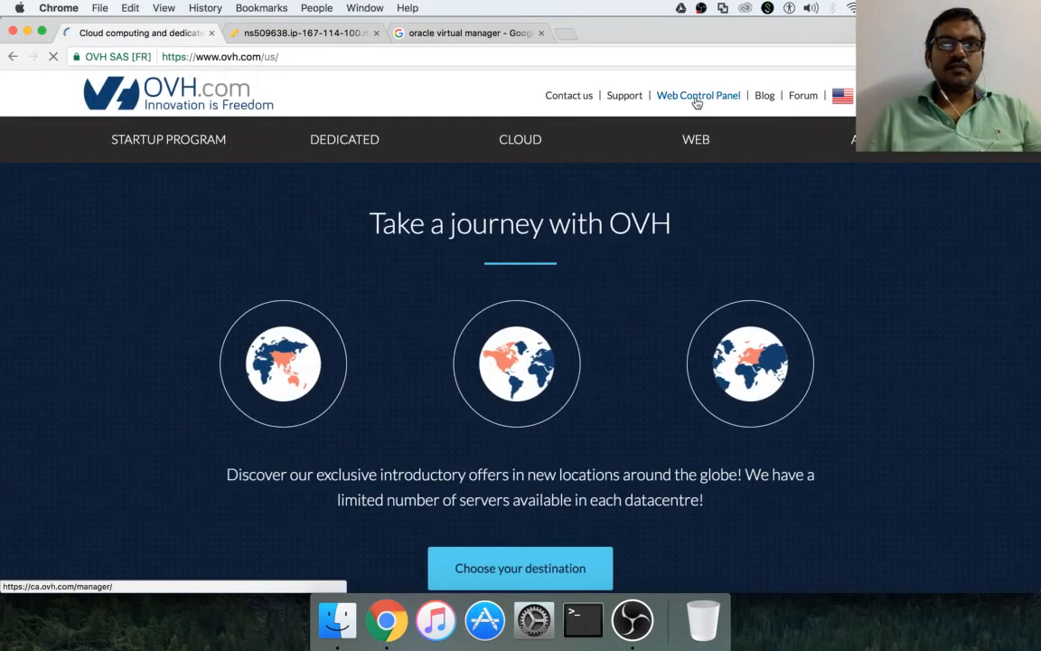
left_click(698, 95)
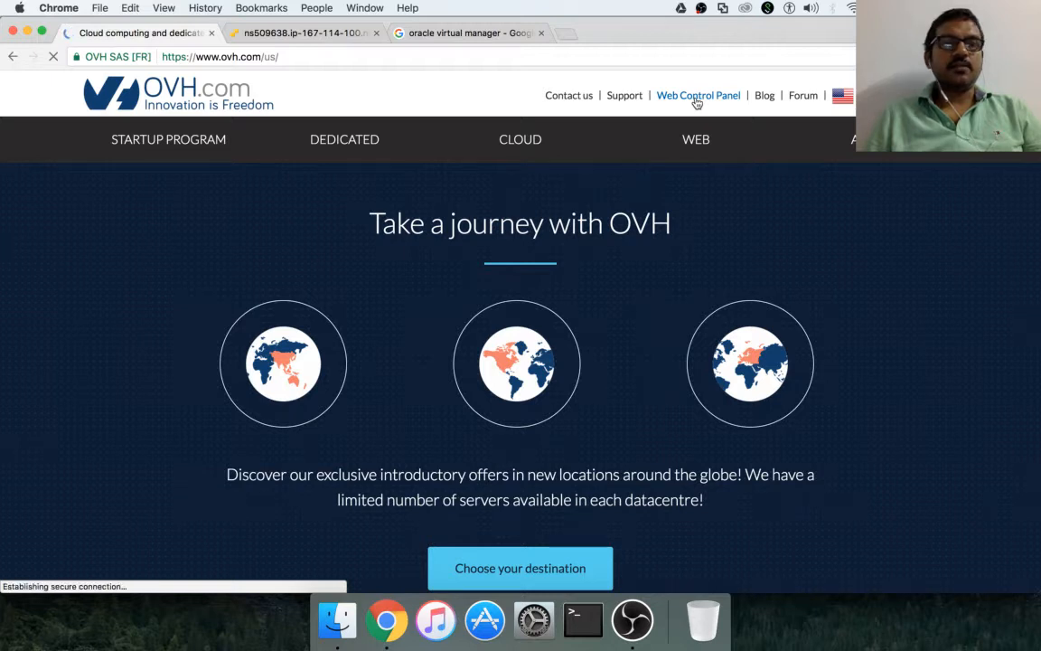
left_click(698, 94)
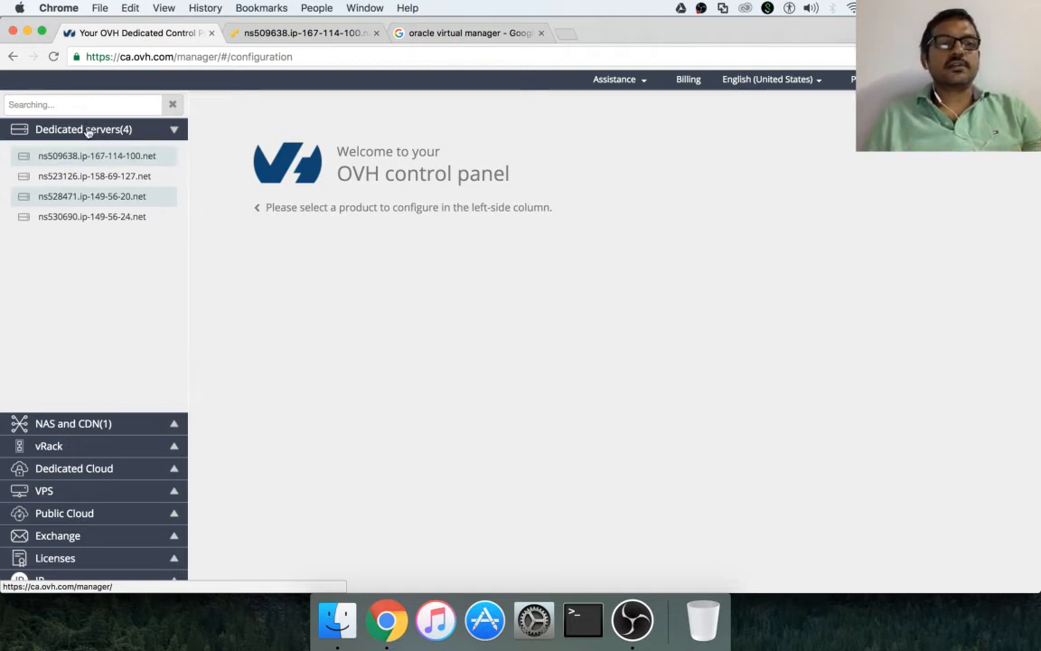
left_click(97, 155)
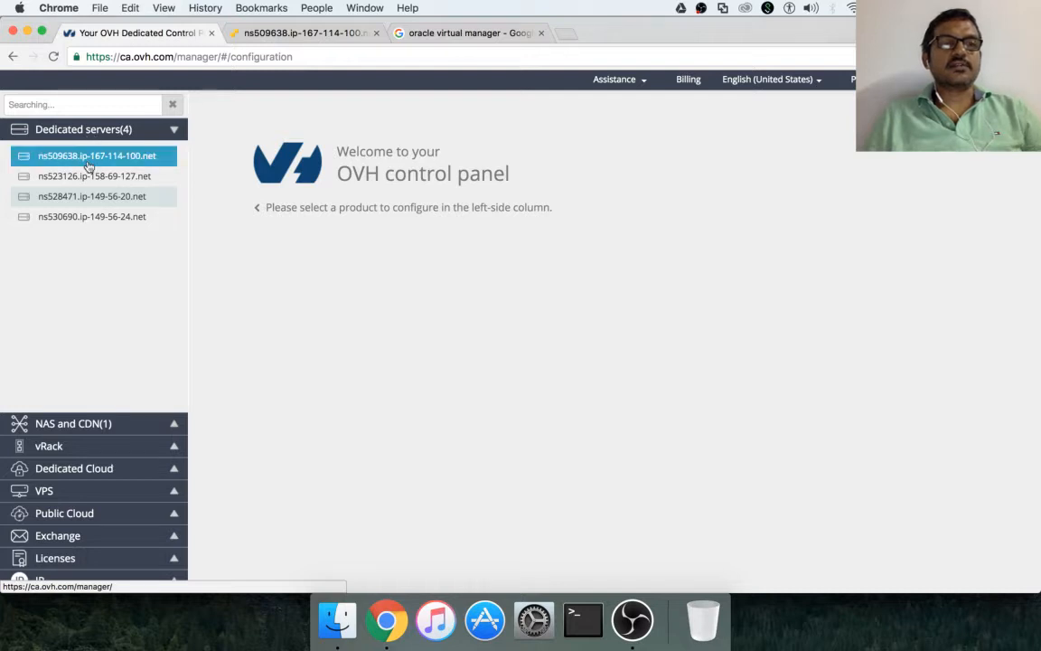
left_click(94, 175)
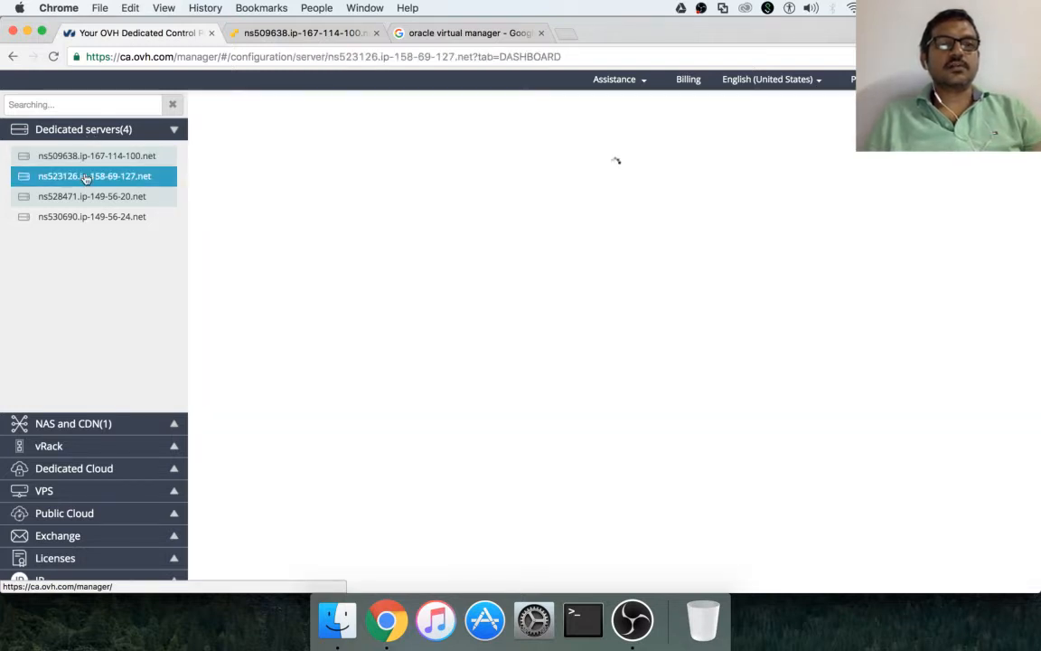
left_click(92, 175)
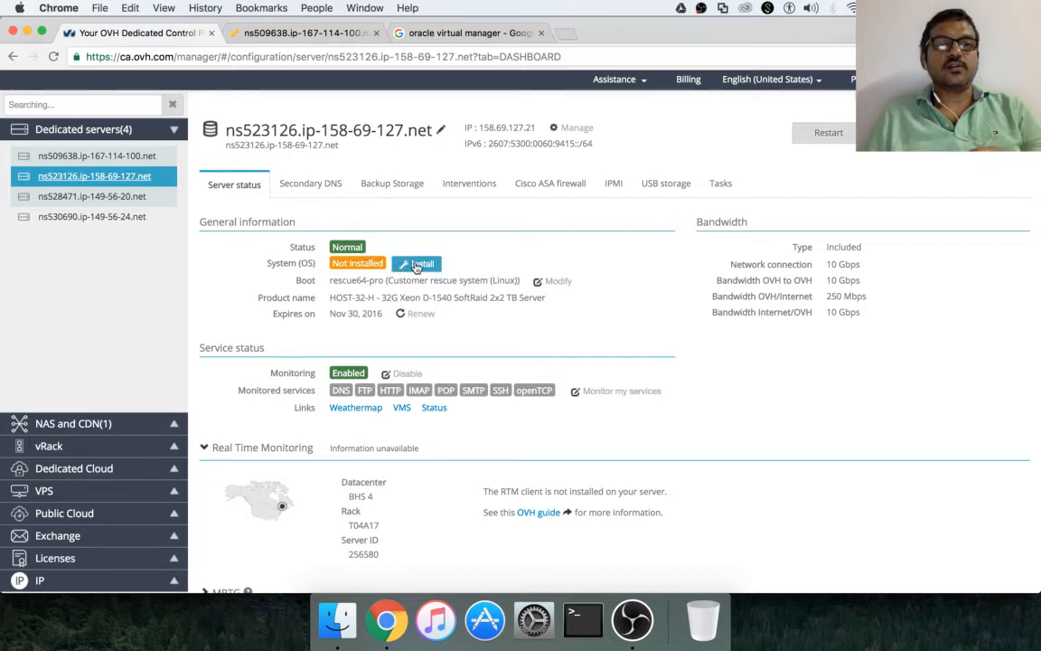
- Start an OS install on ns523126 using 'Install from an OVH template'
left_click(416, 263)
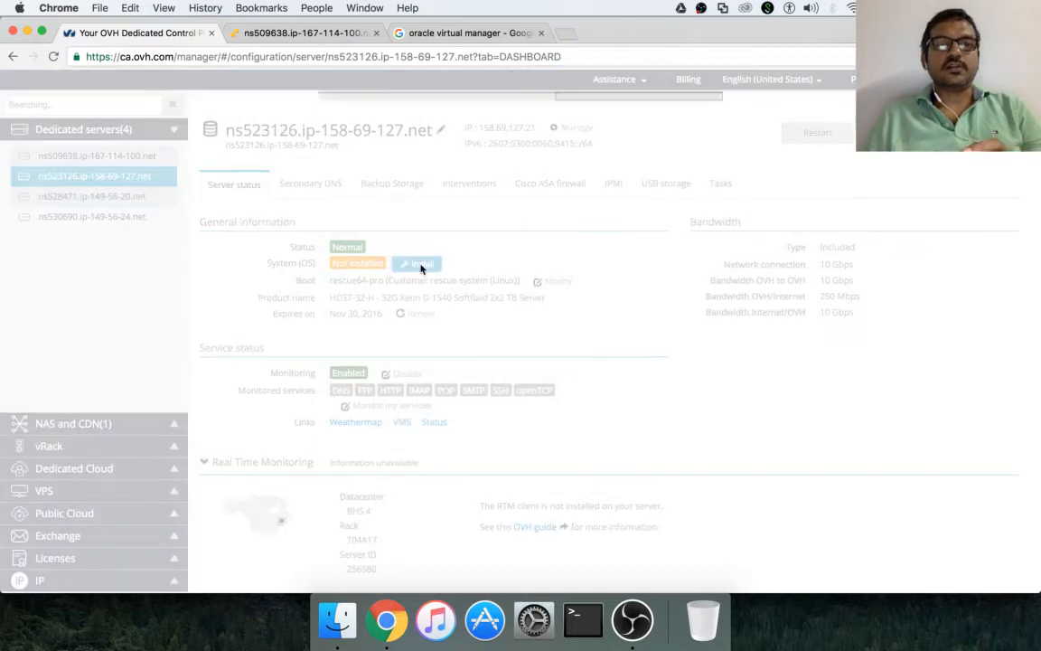
left_click(416, 263)
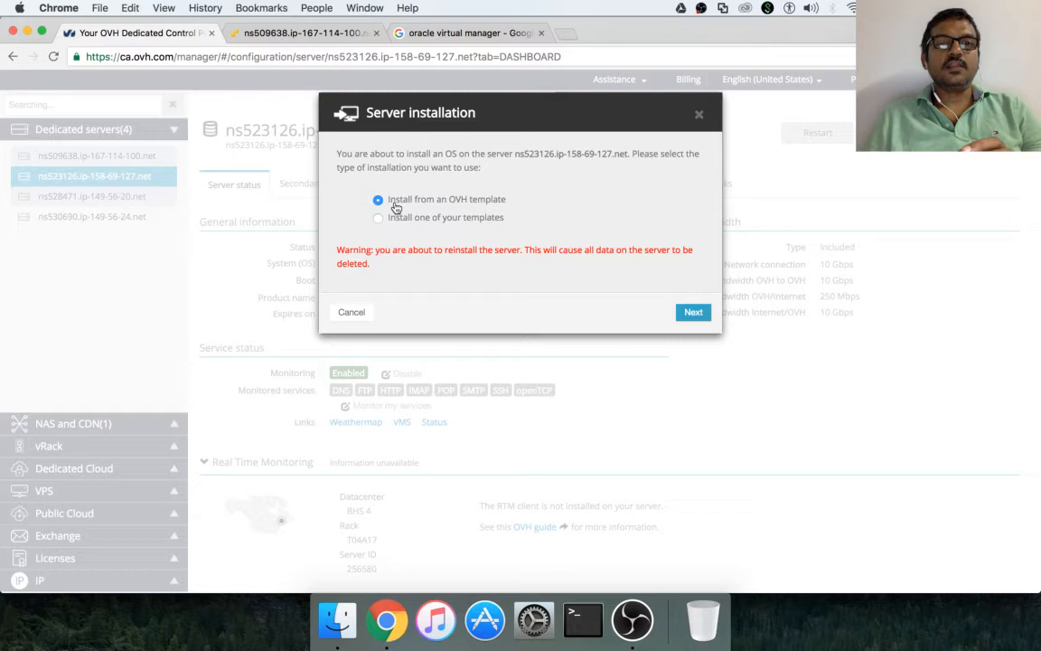
mouse_move(442, 234)
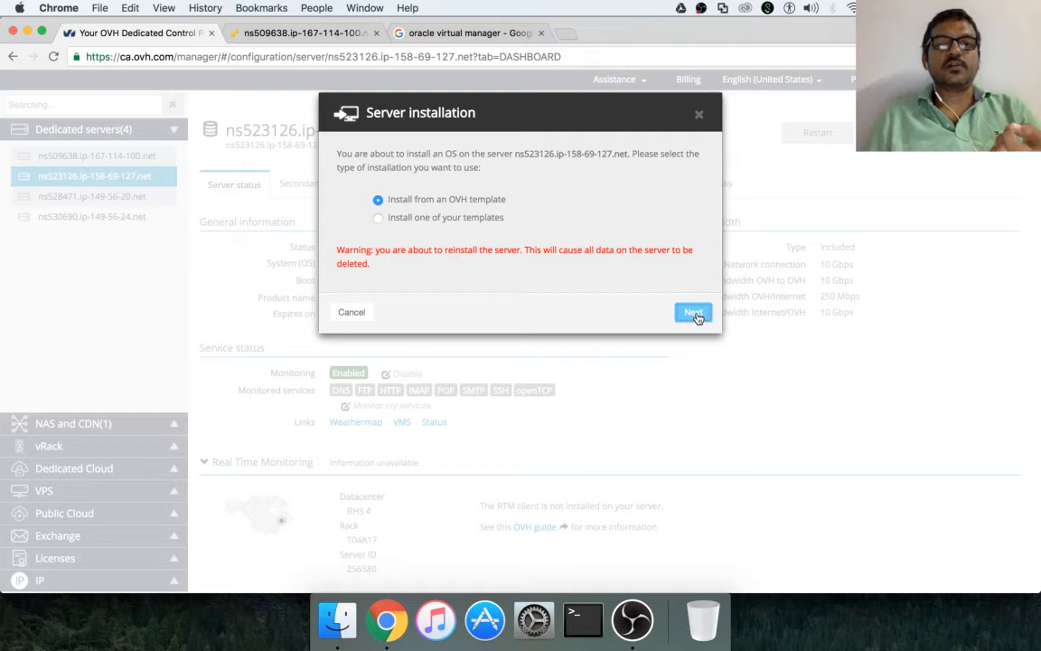
left_click(693, 312)
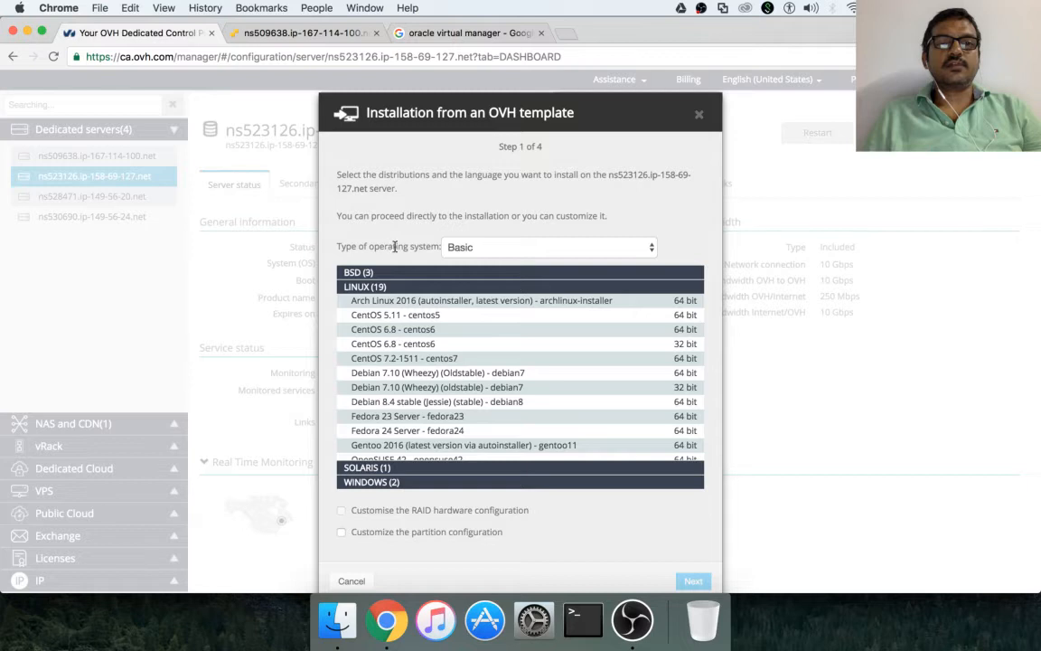
- Switch the template type from Basic to ready-to-use graphical interface templates
left_click(546, 246)
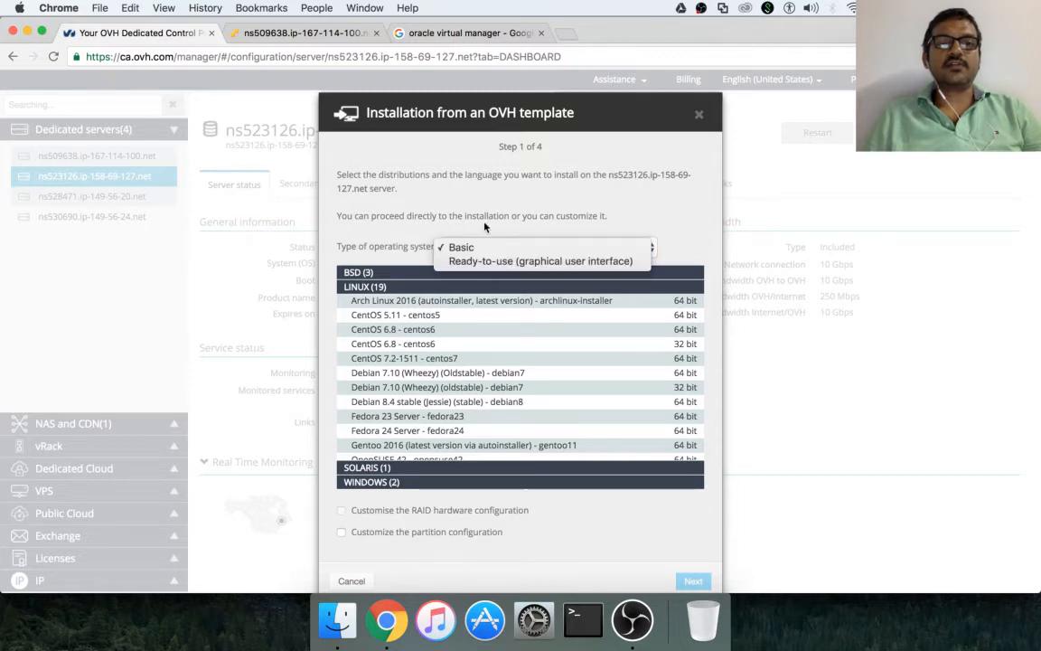
left_click(461, 247)
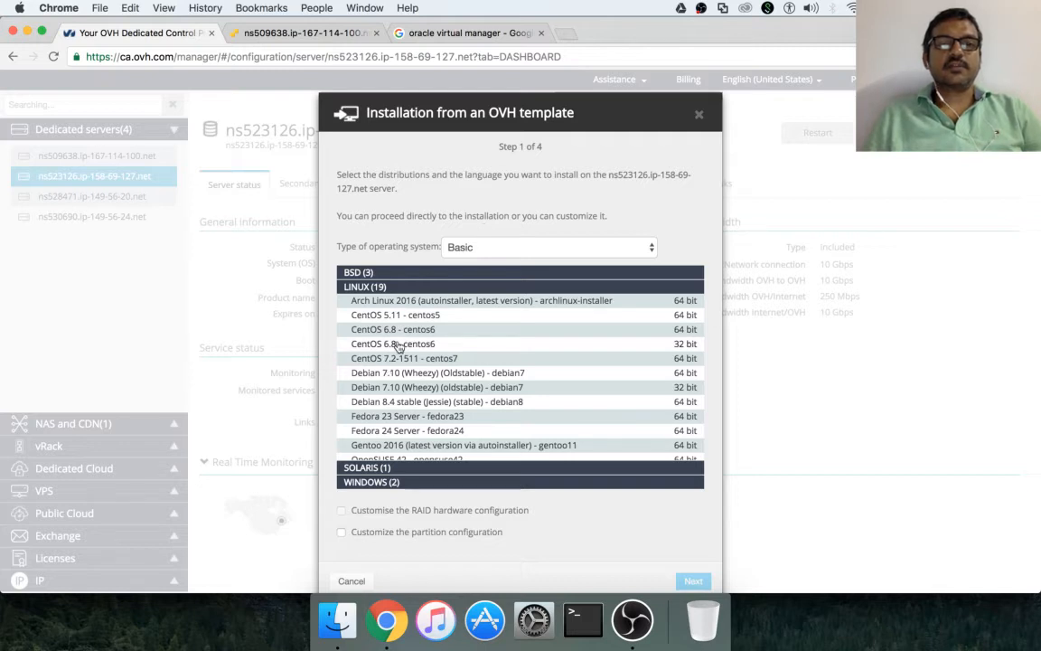
mouse_move(435, 328)
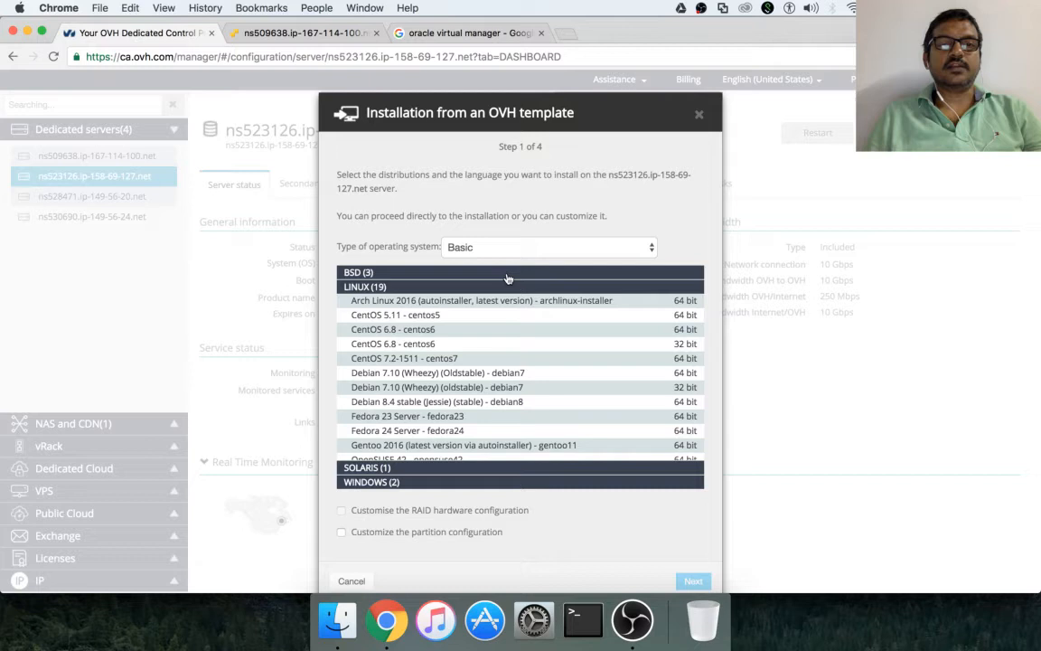
left_click(546, 246)
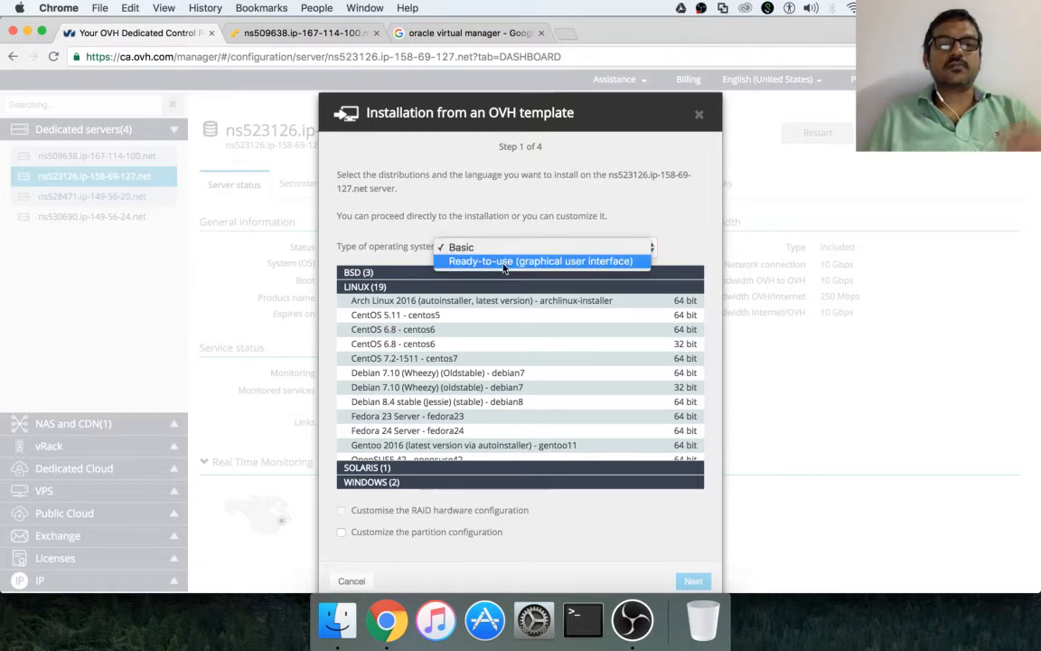
left_click(541, 261)
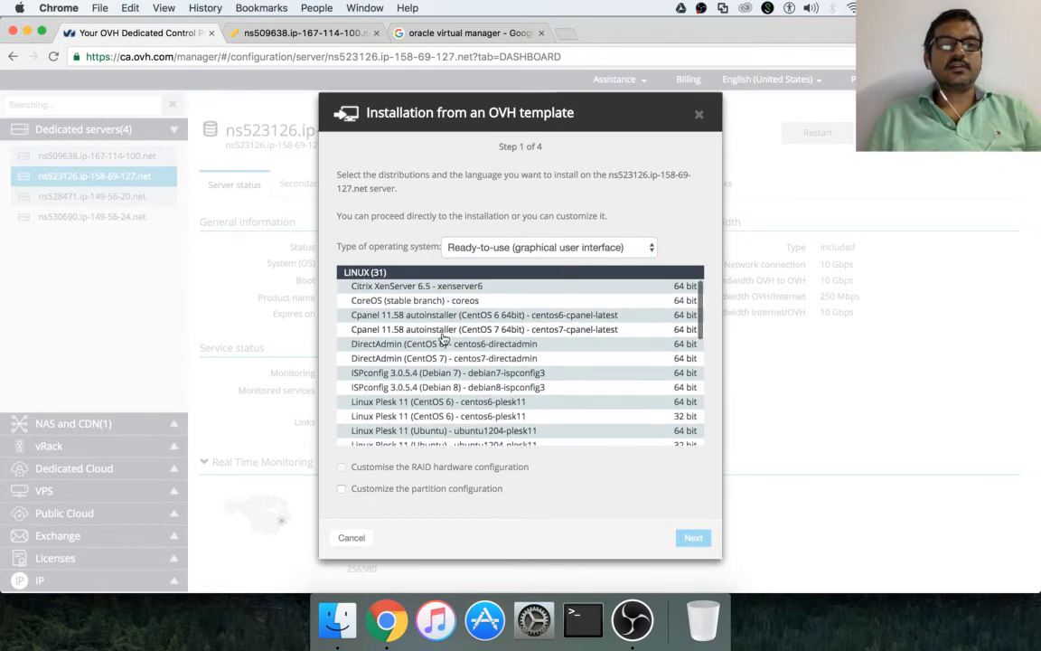
- Select 'VMware ESXi 6.0 u2 (build 3620759) - esxi60' with EN language
scroll("down", 3)
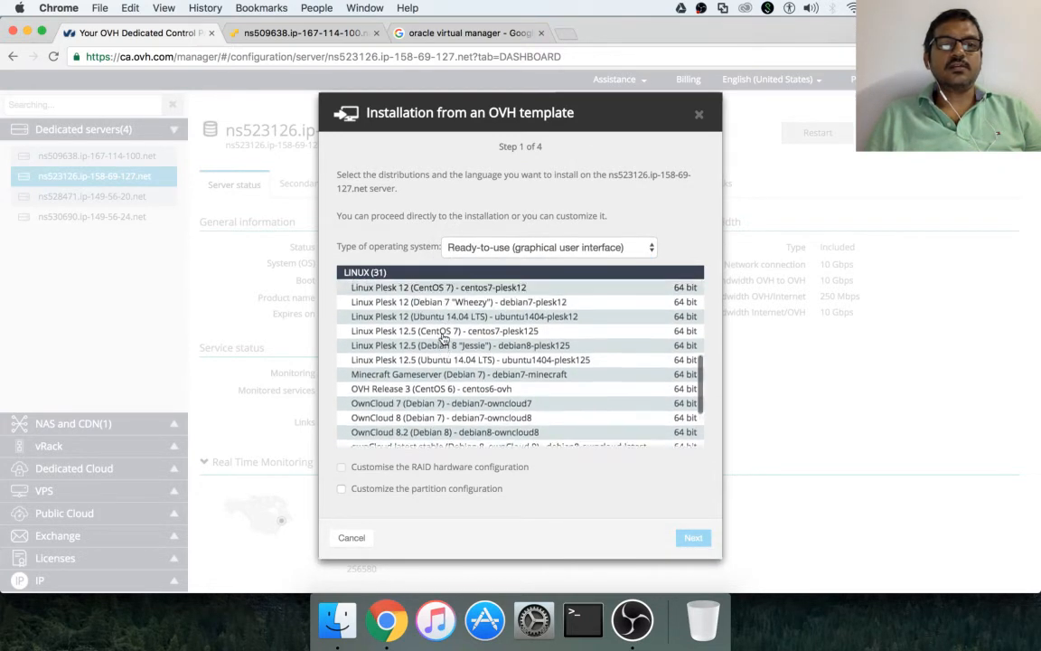
scroll("down", 3)
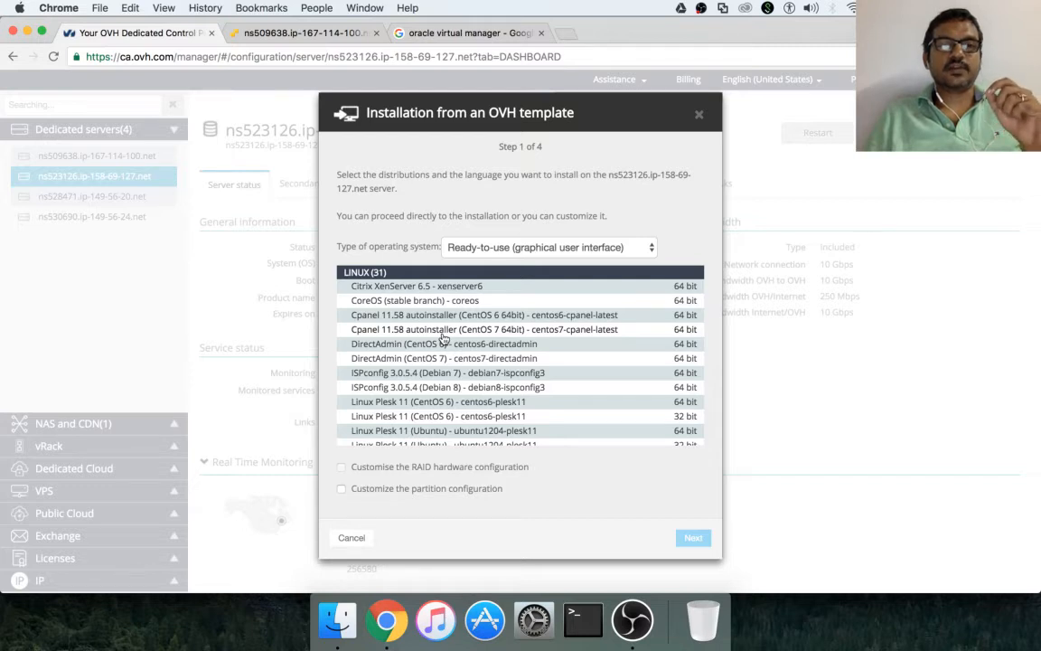
scroll("down", 3)
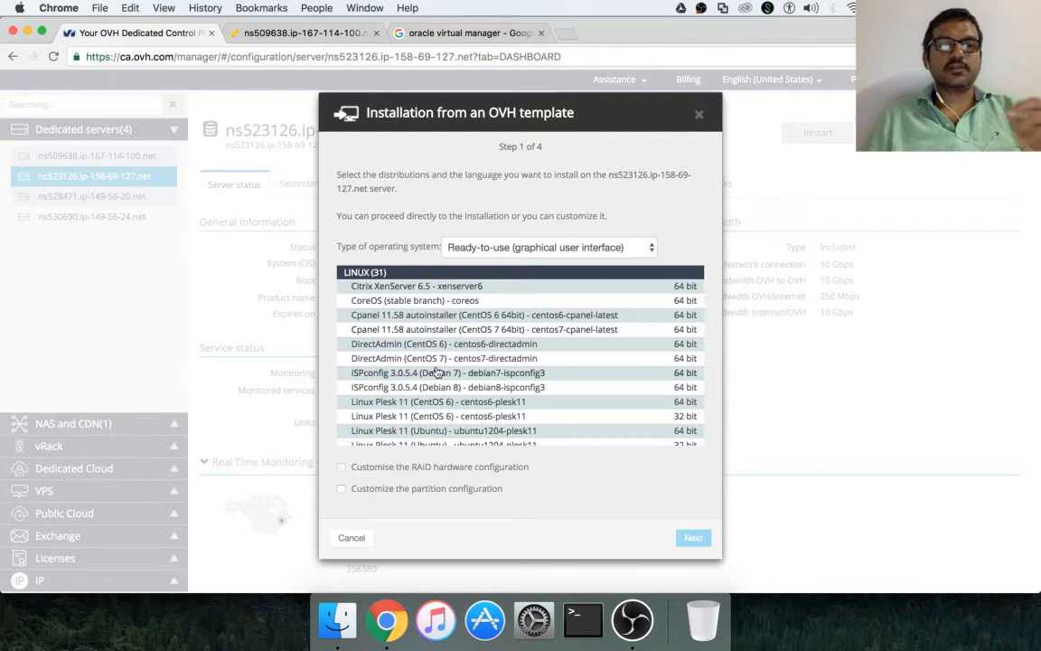
scroll("down", 3)
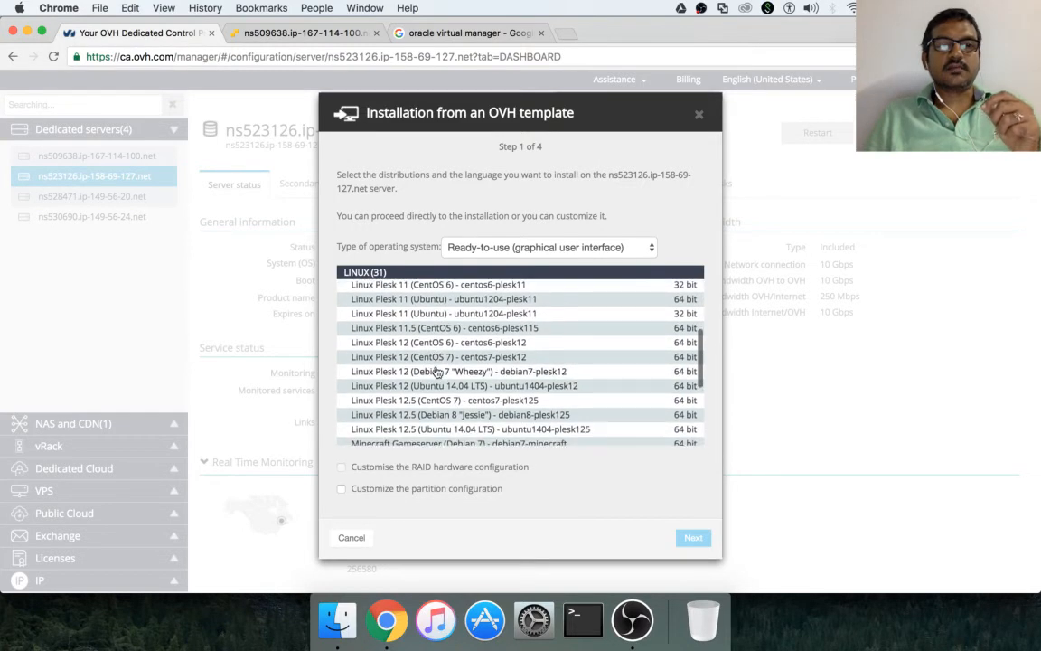
scroll("down", 3)
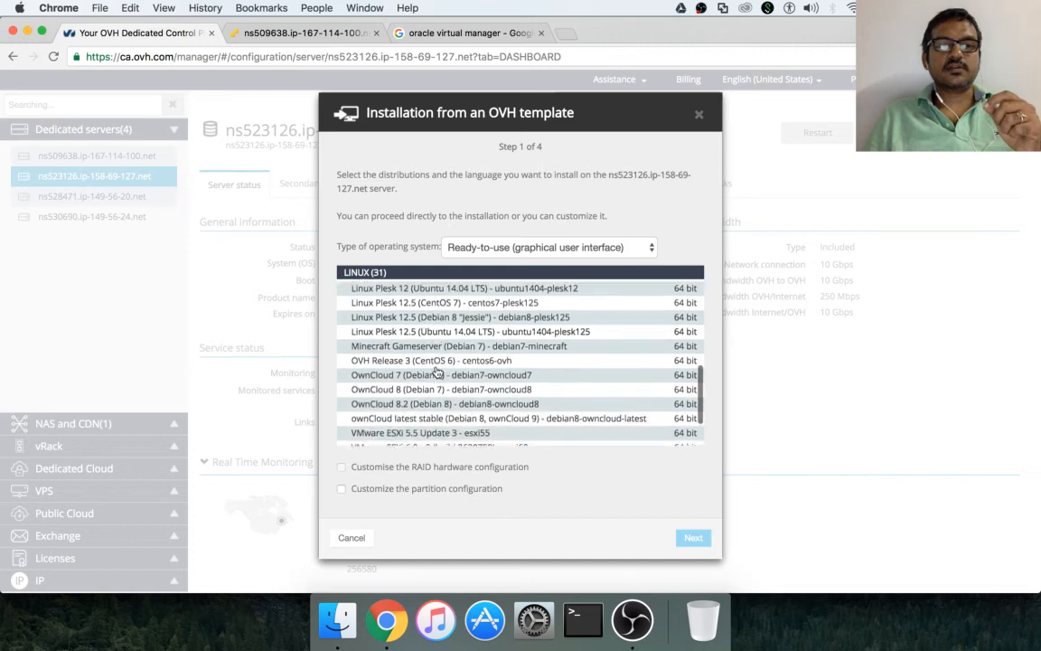
scroll("down", 3)
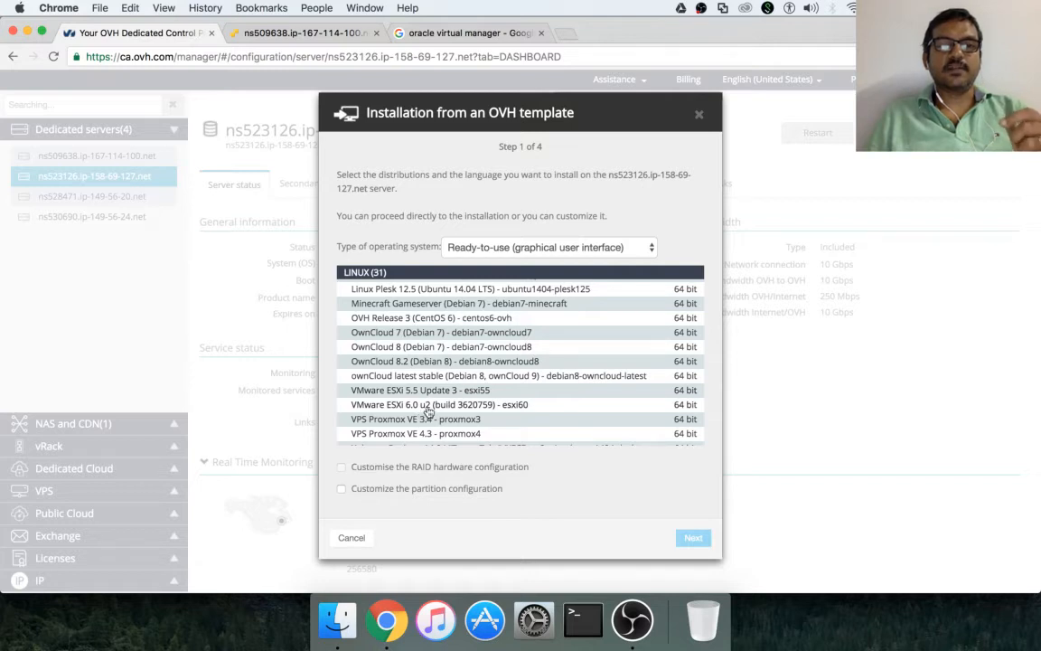
left_click(439, 404)
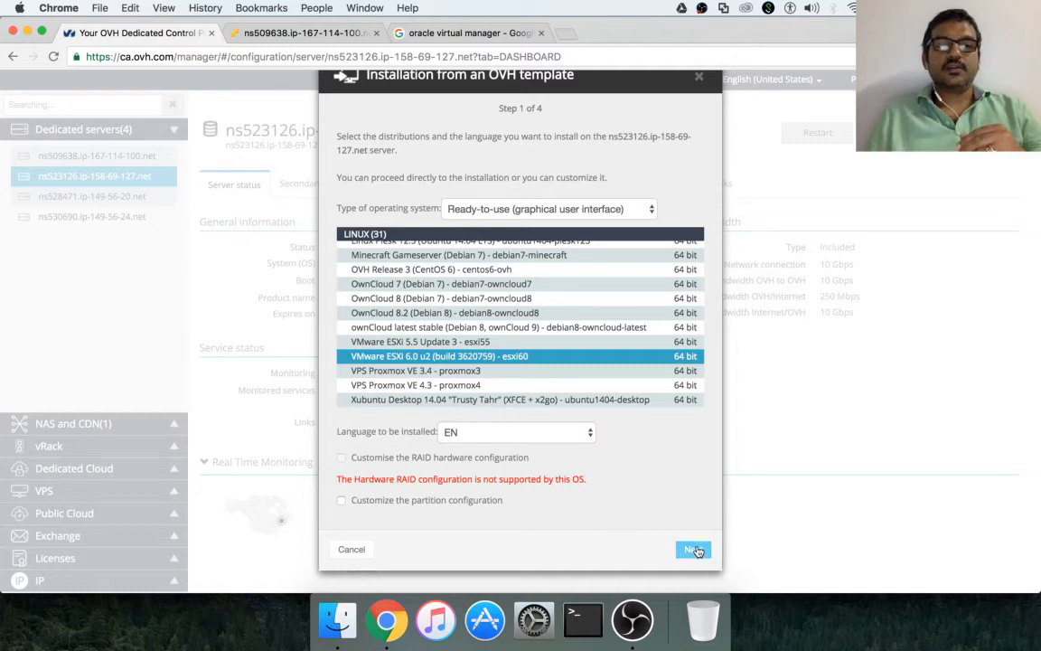
- Advance the wizard to step 4 of 4 to review partitions and summary
left_click(693, 549)
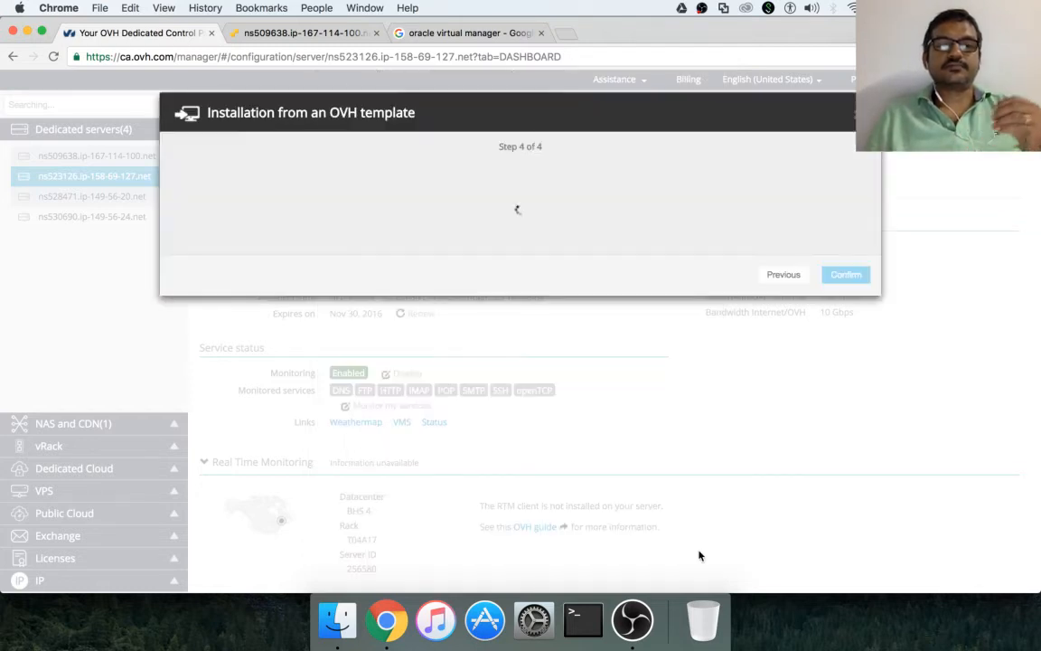
mouse_move(687, 416)
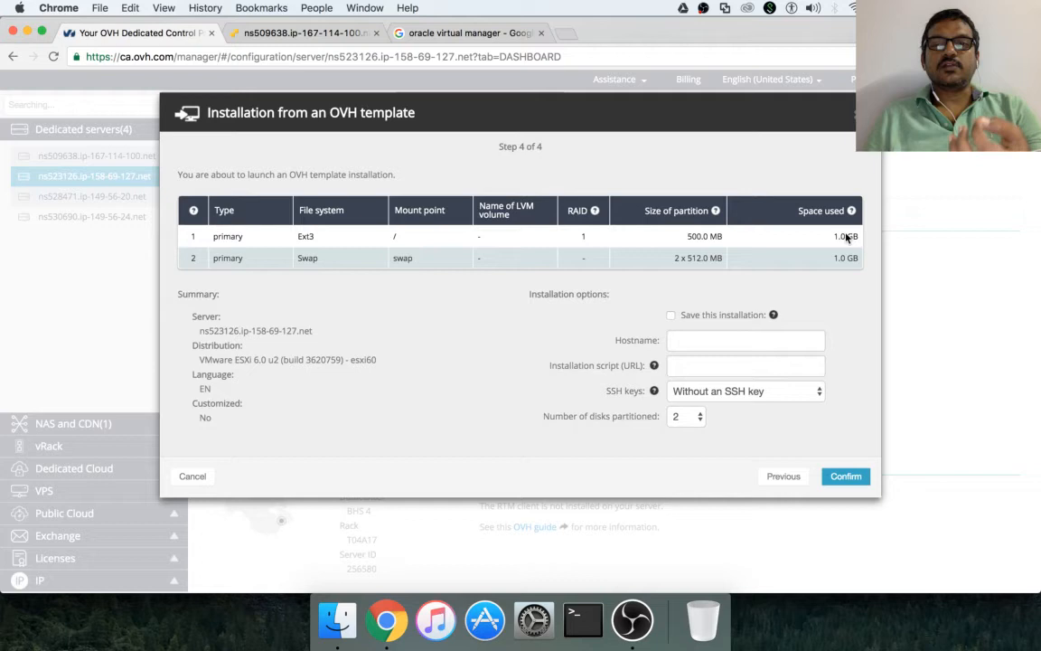
mouse_move(847, 238)
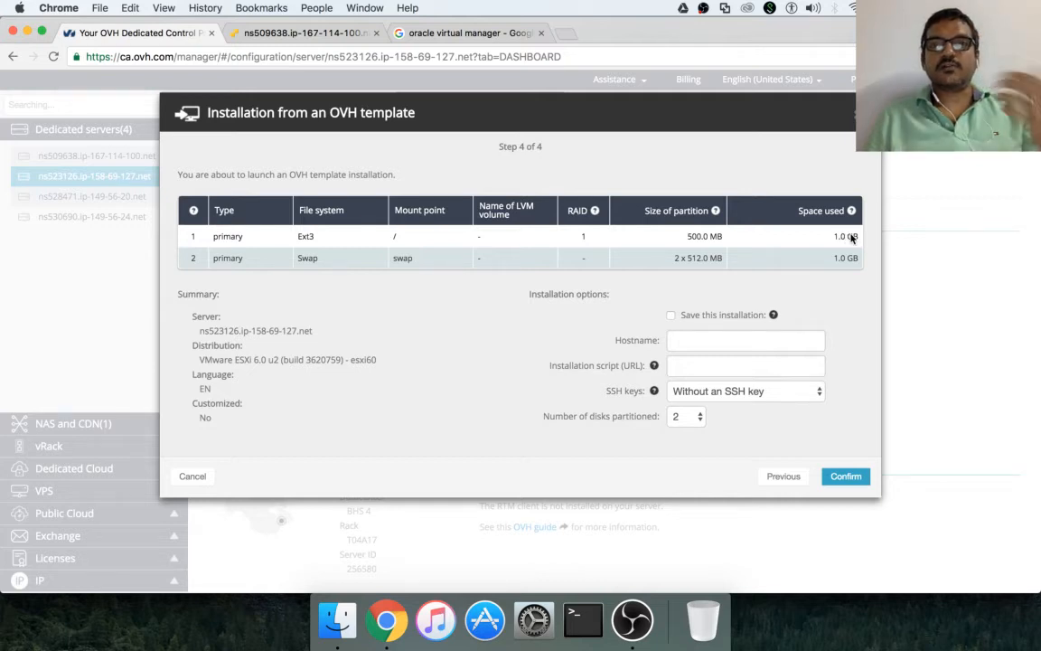
mouse_move(837, 246)
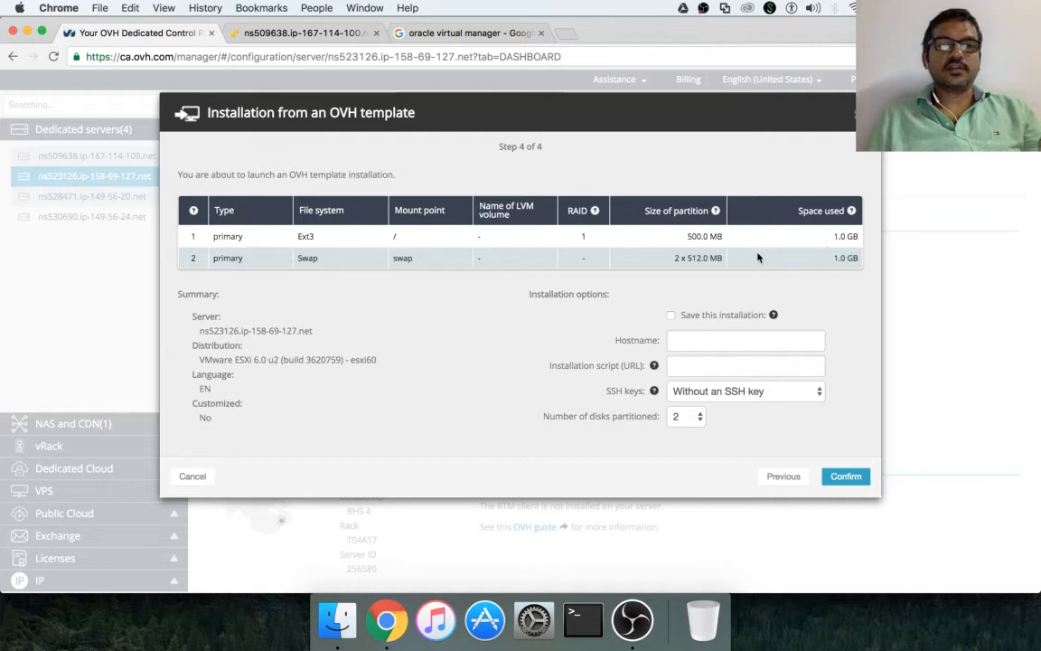
mouse_move(788, 241)
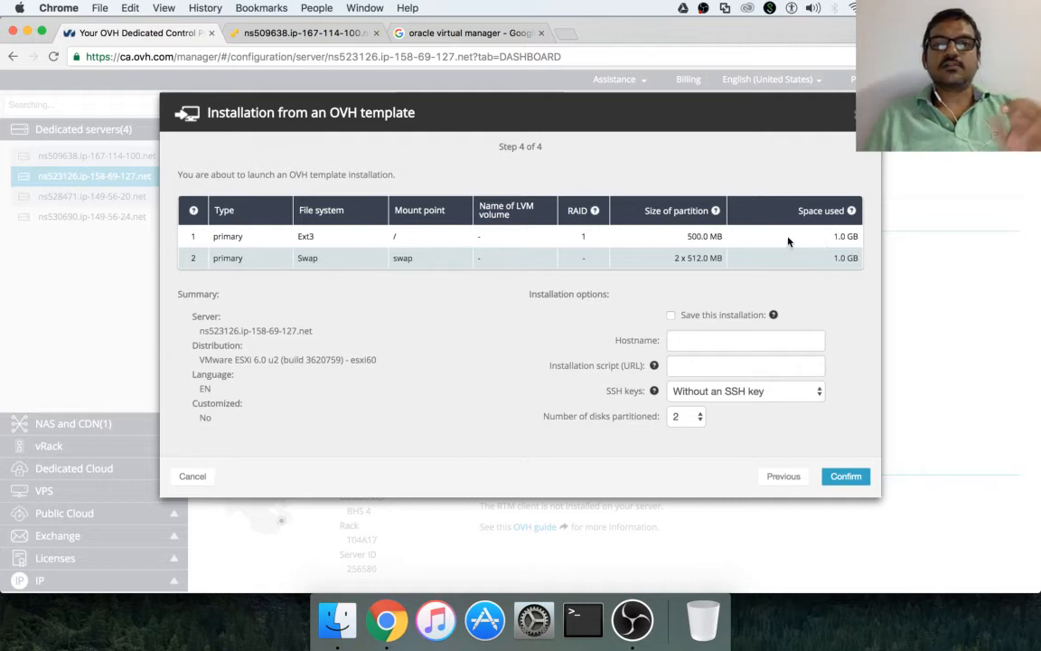
mouse_move(713, 328)
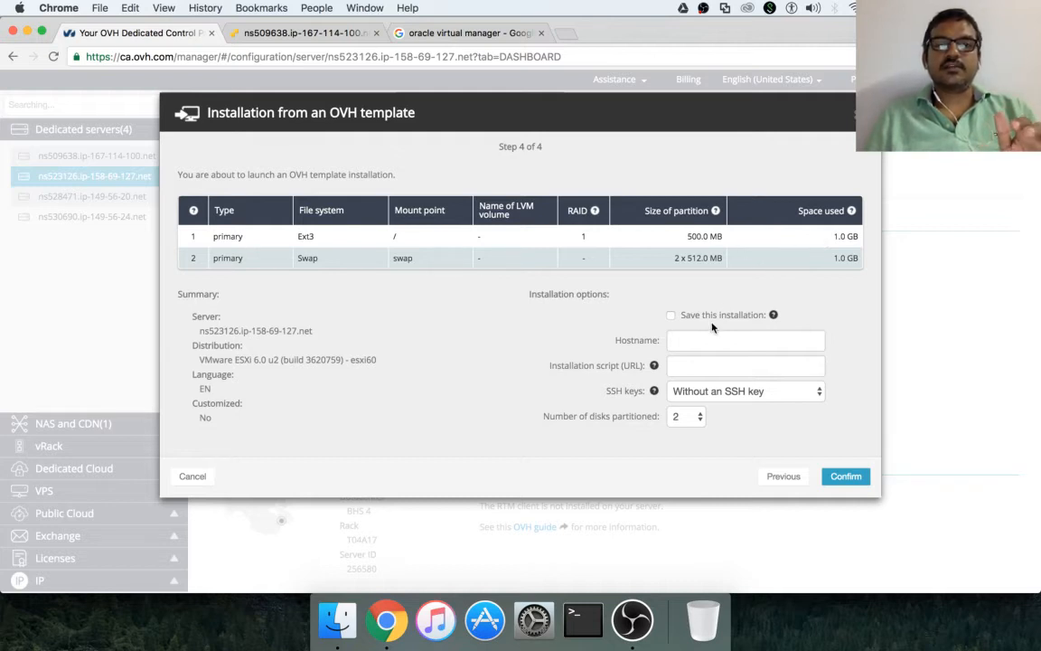
- Enter hostname demo.itversity.com and confirm the ESXi 6.0 u2 installation
left_click(746, 340)
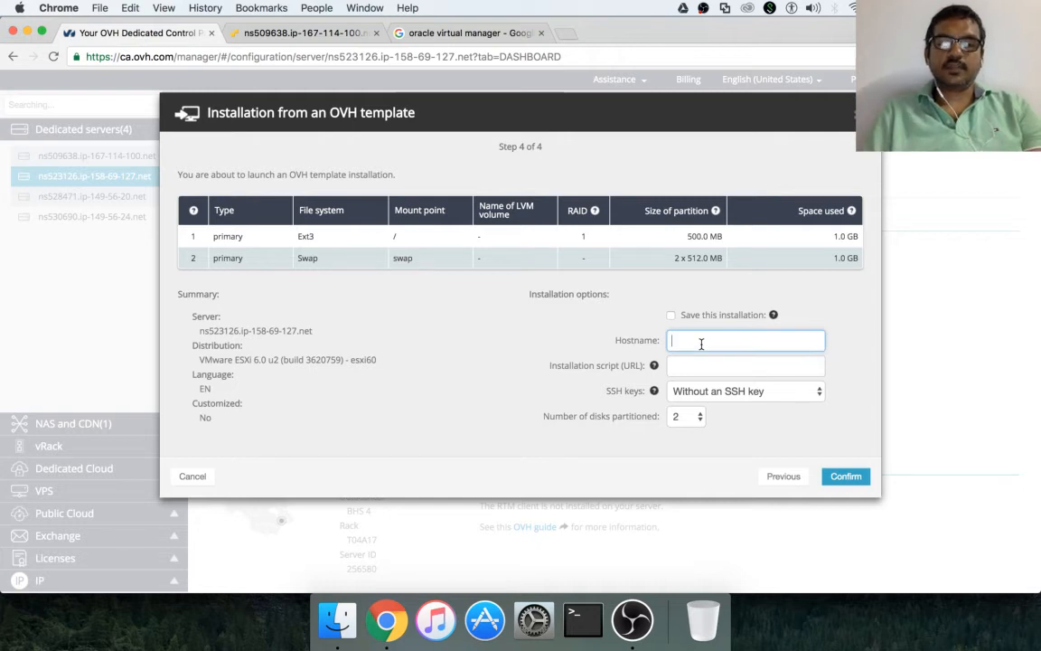
type("demo.itversity.com")
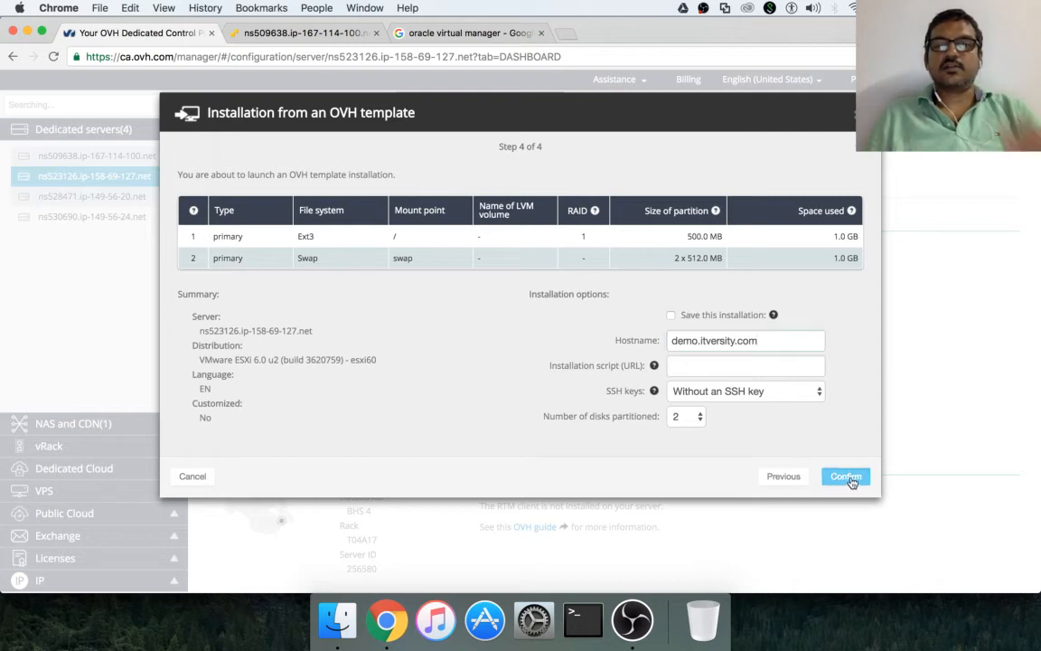
left_click(845, 476)
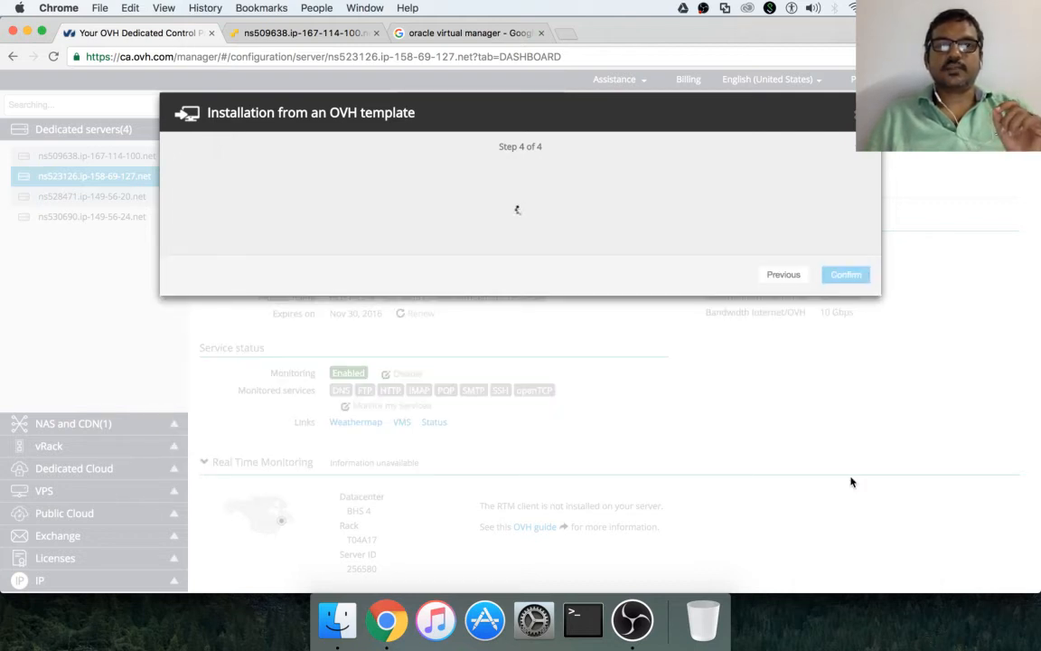
- Compare with server ns509638, then reopen ns523126's installation progress
left_click(845, 273)
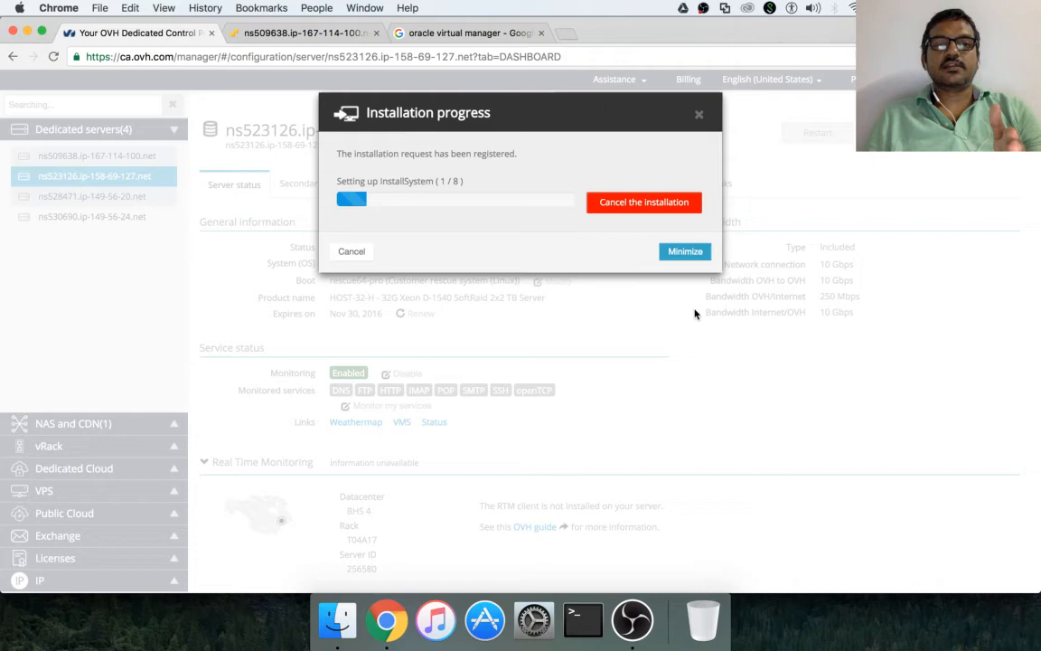
mouse_move(157, 248)
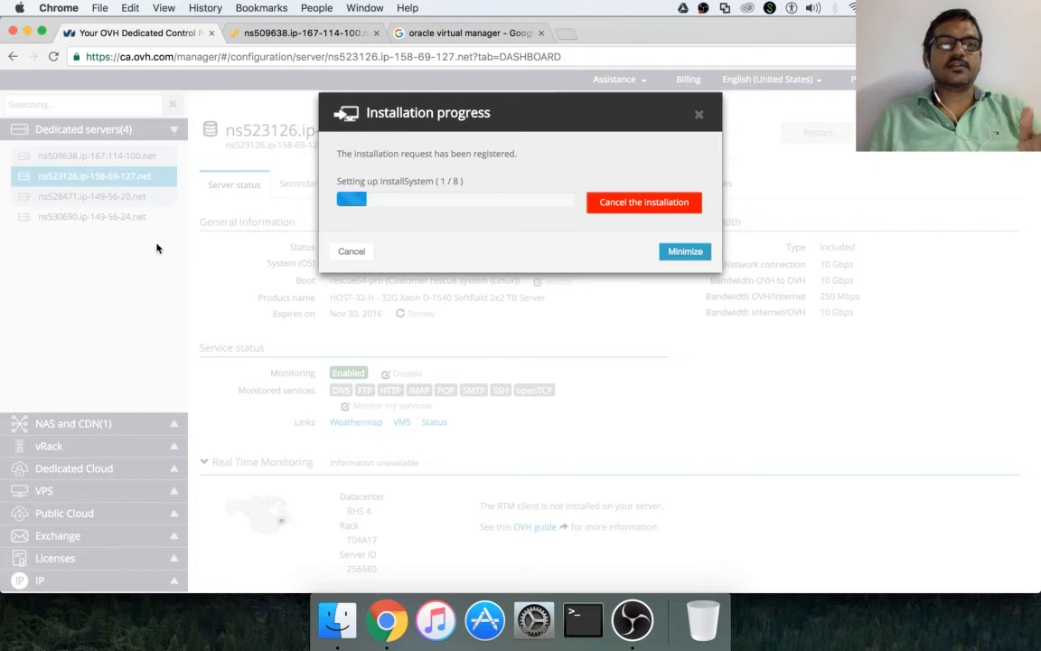
left_click(685, 251)
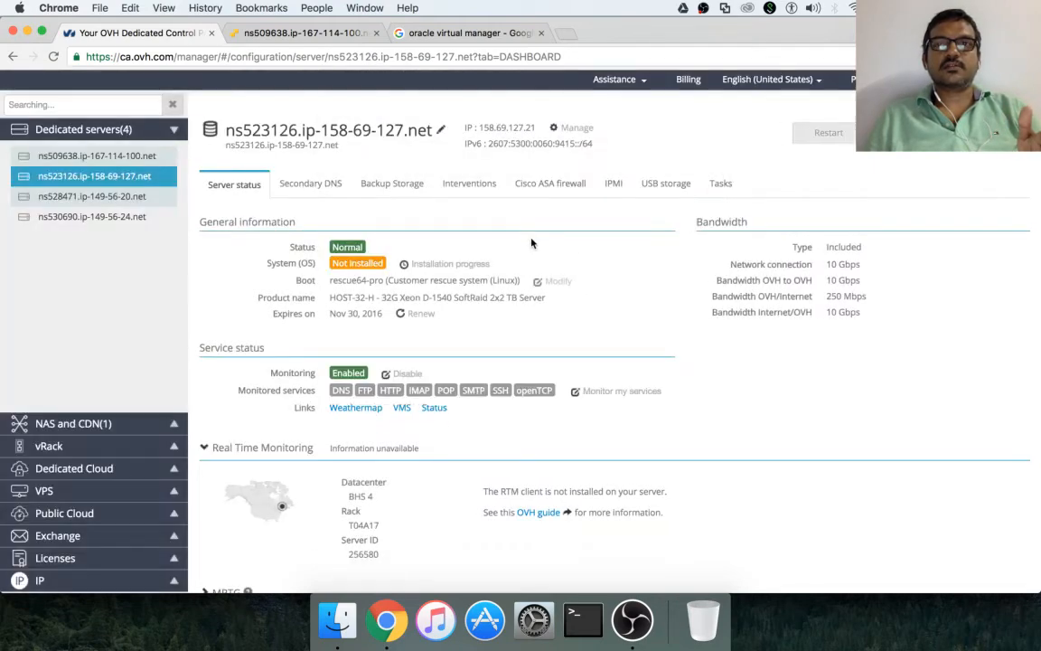
left_click(96, 155)
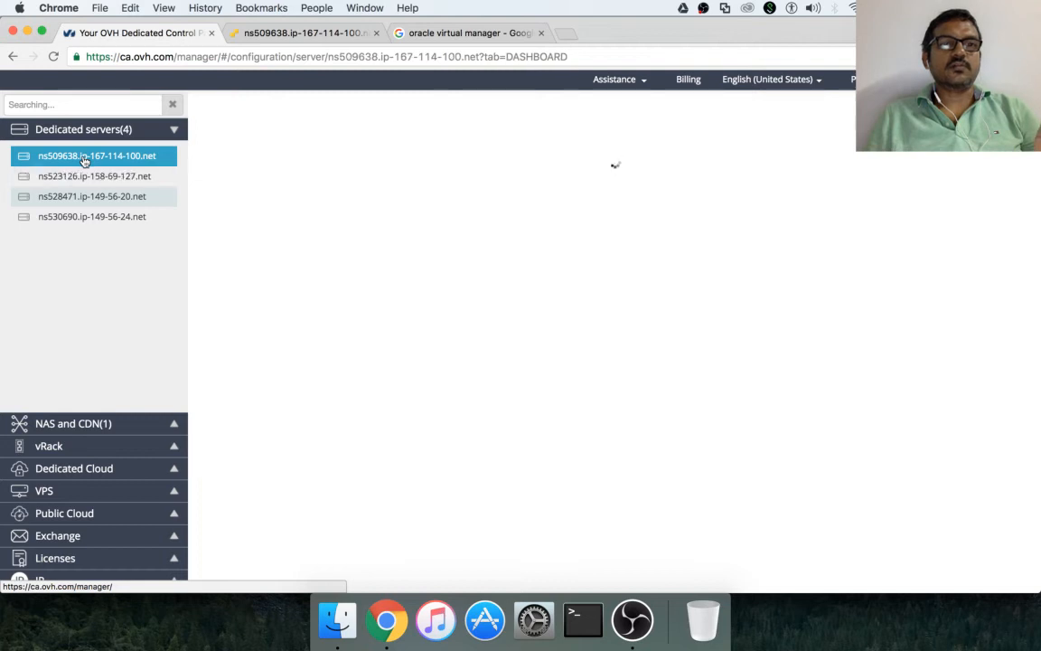
left_click(96, 155)
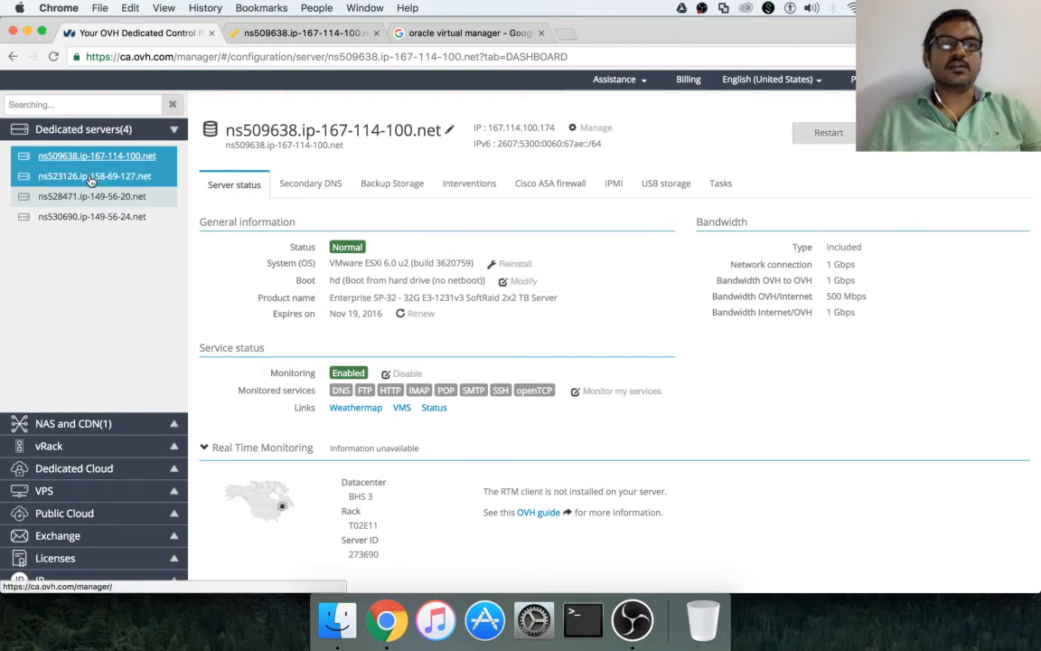
left_click(94, 177)
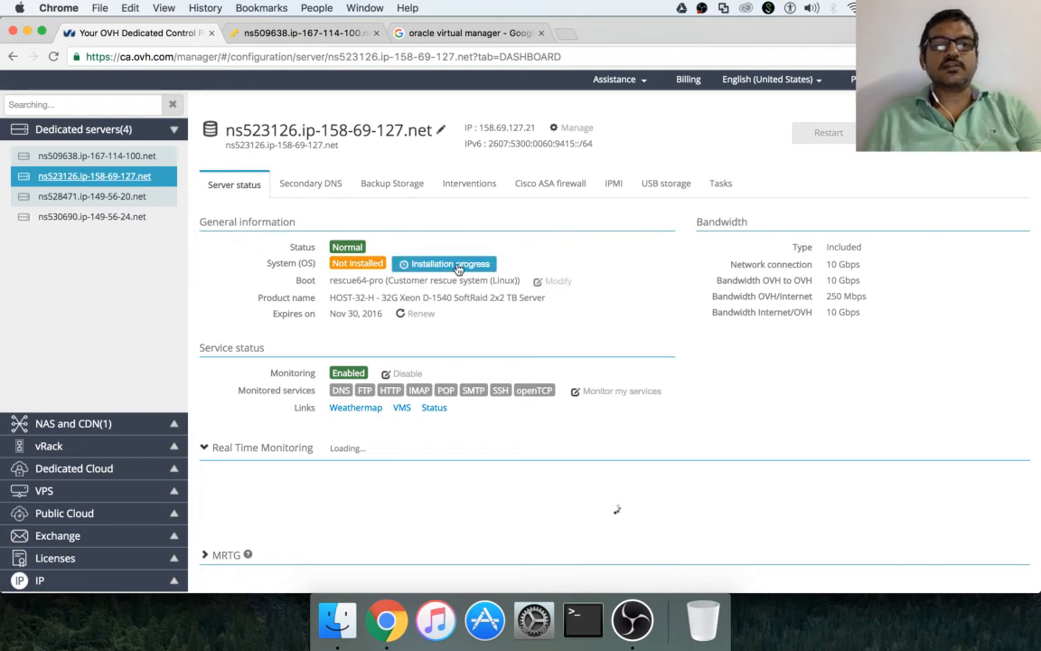
left_click(444, 263)
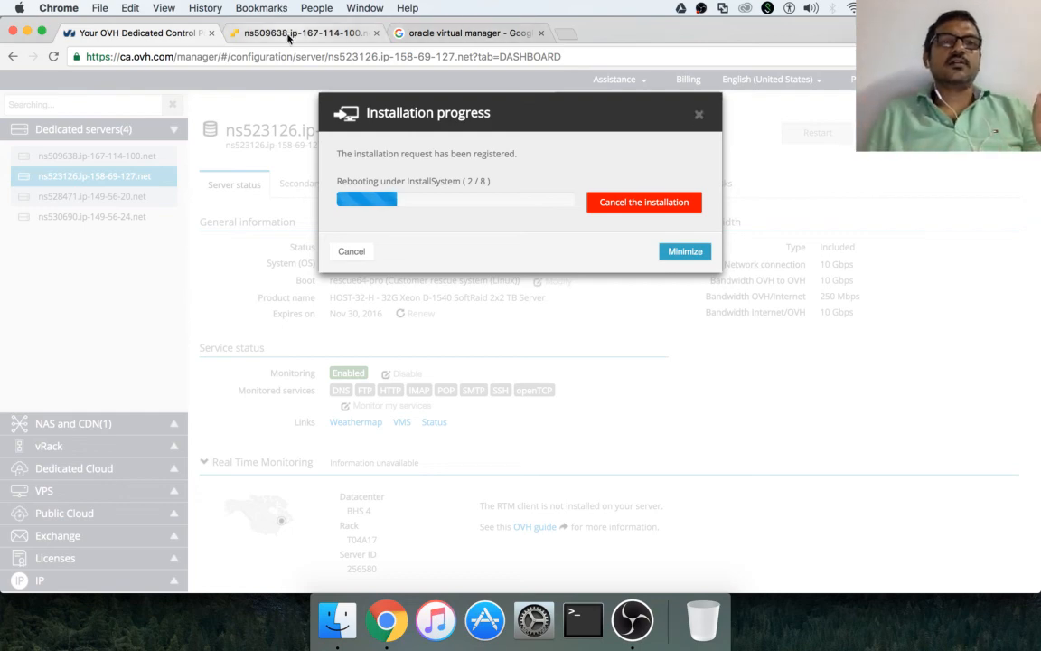
- Switch to the ns509638 ESXi Host Client tab while installation reboots
left_click(303, 34)
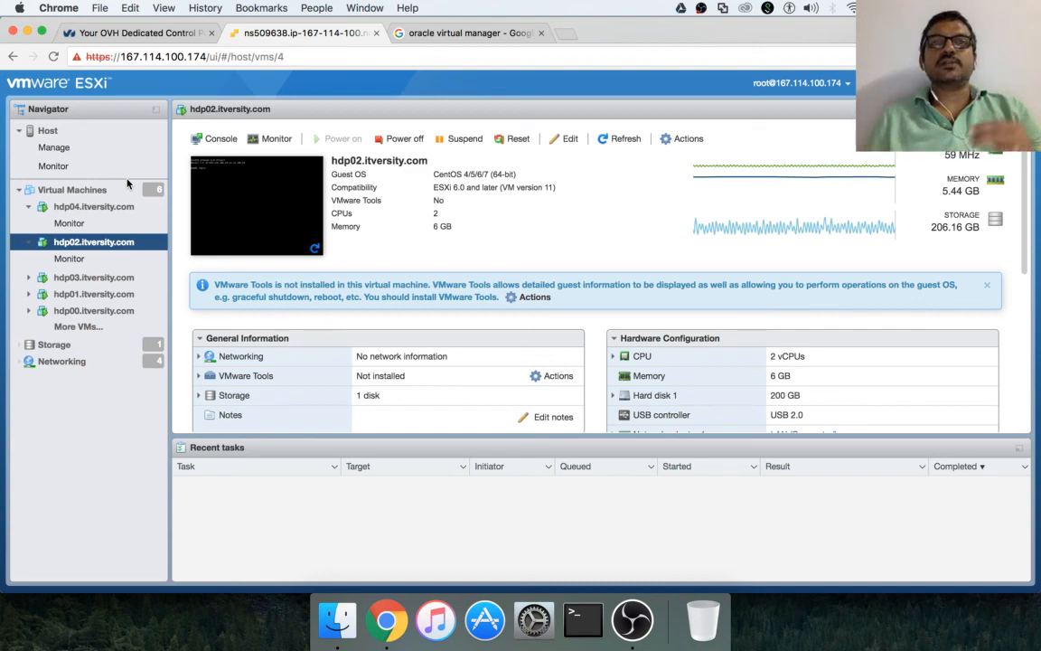
- Return to the OVH Control Panel tab showing 'Rebooting under InstallSystem' (2/8)
left_click(136, 33)
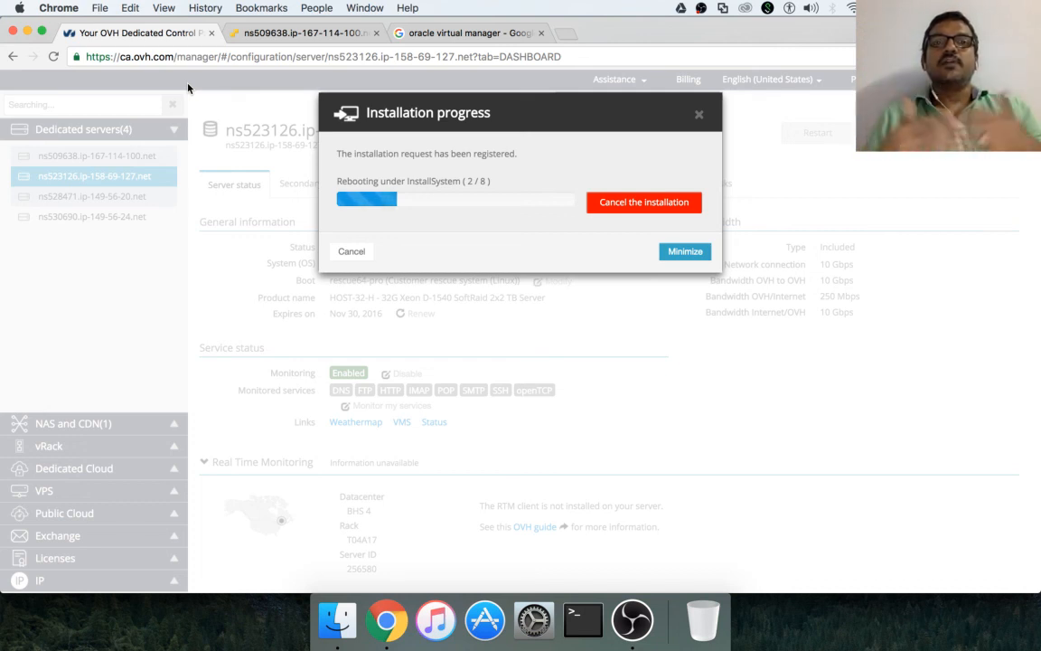
mouse_move(631, 621)
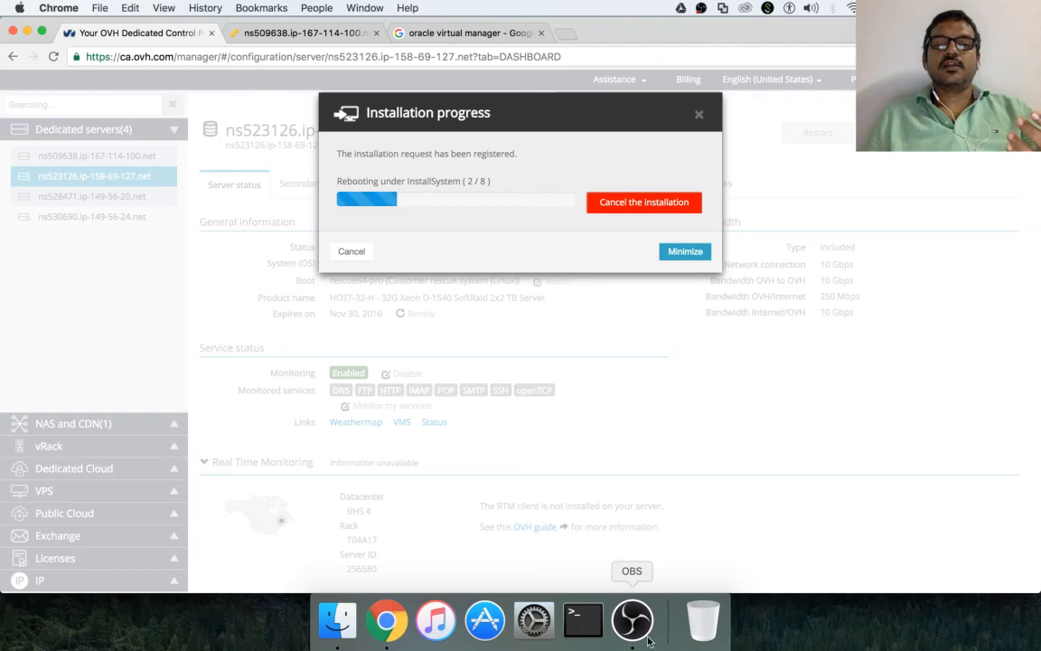